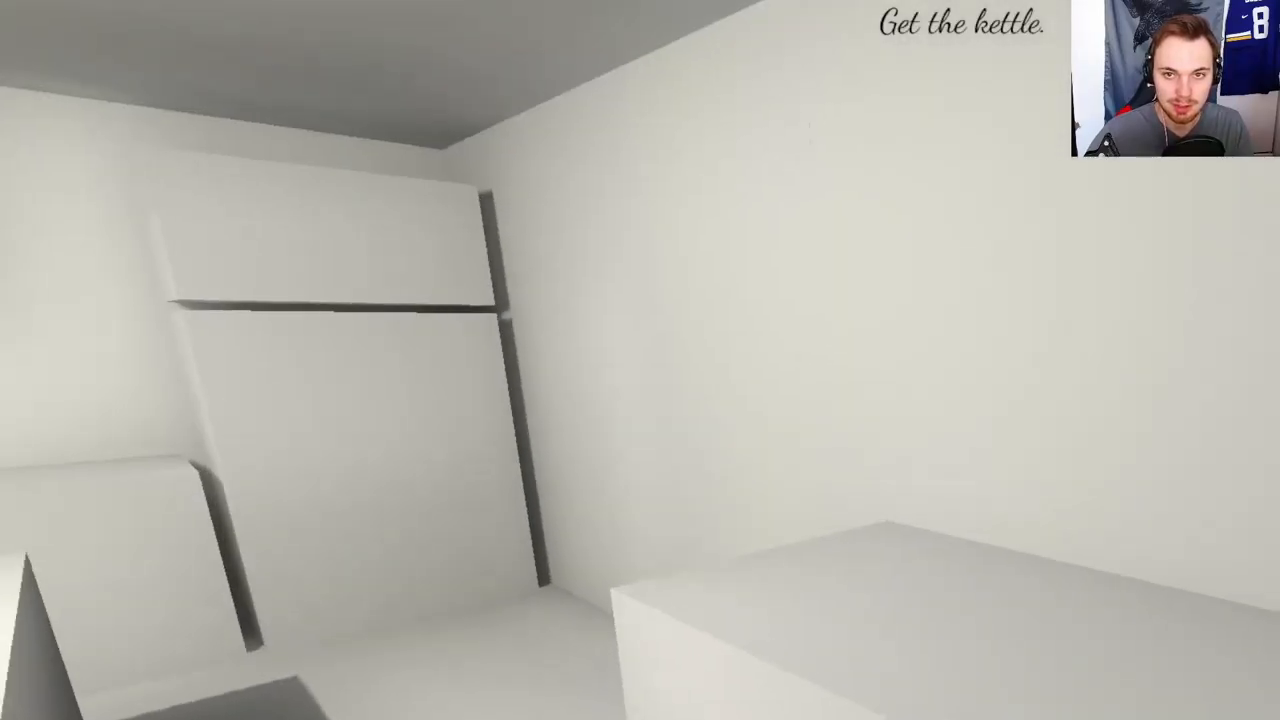
pyautogui.moveTo(640, 360)
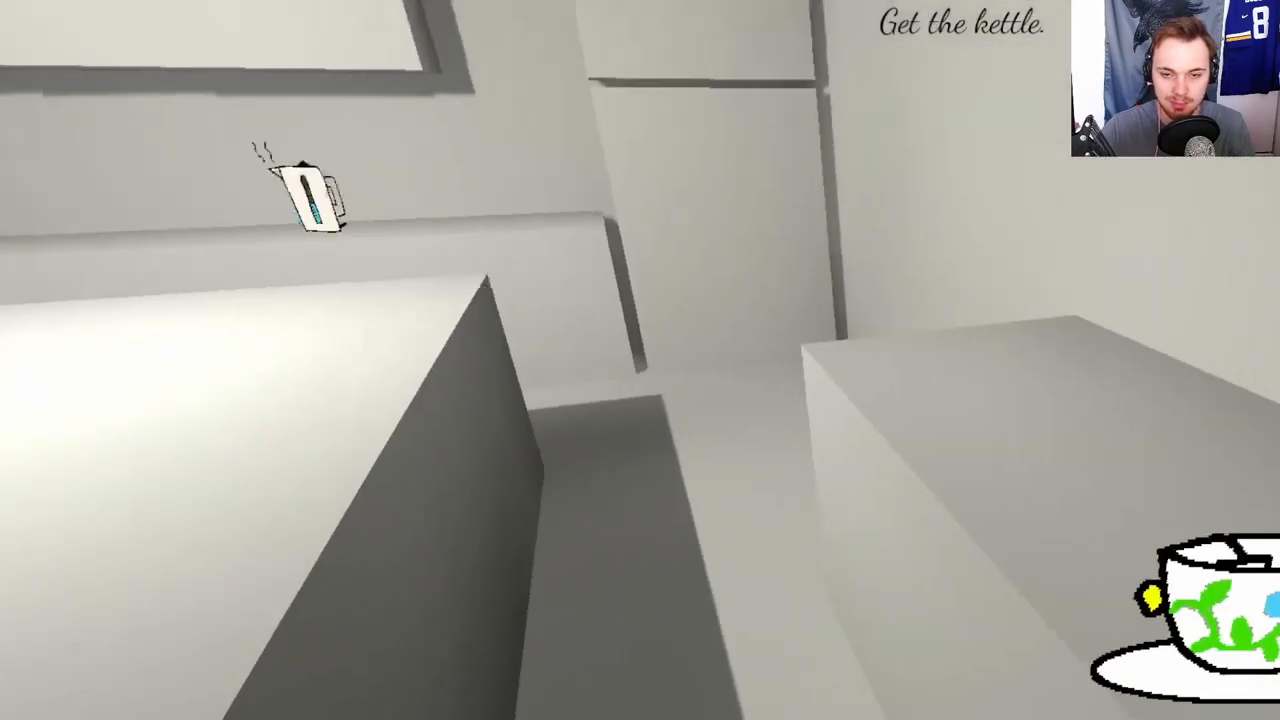
pyautogui.moveTo(640, 360)
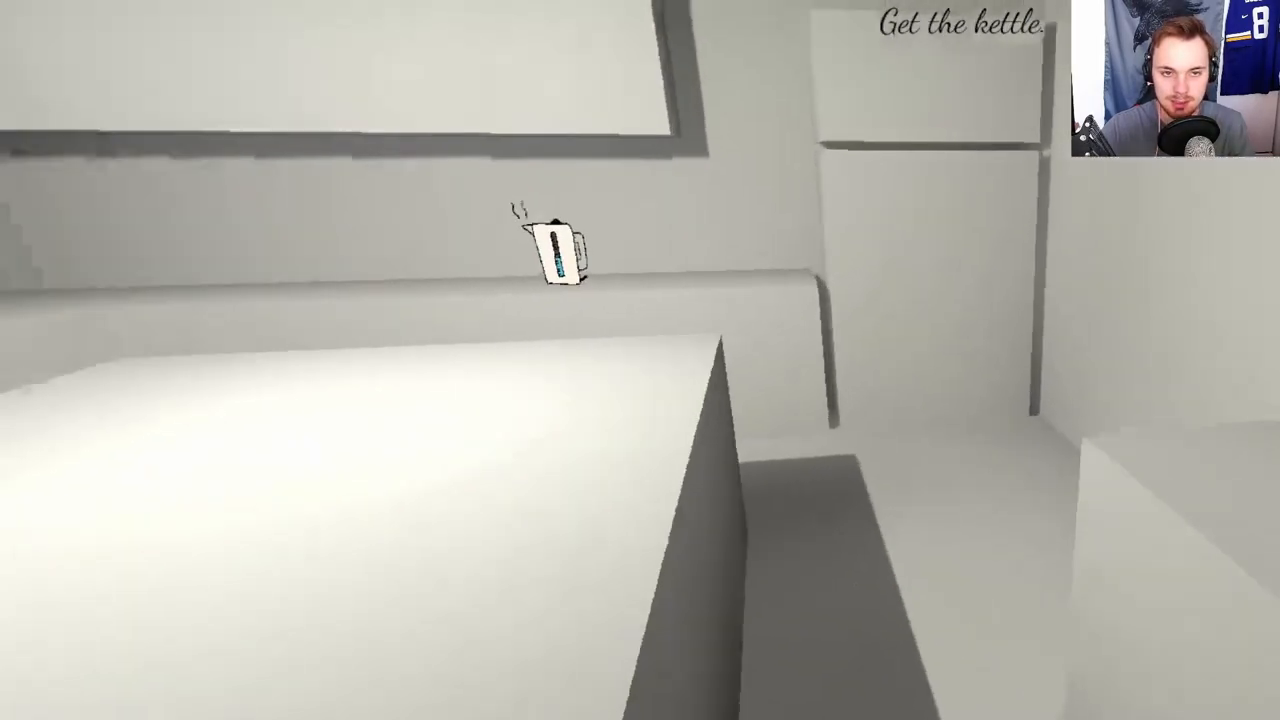